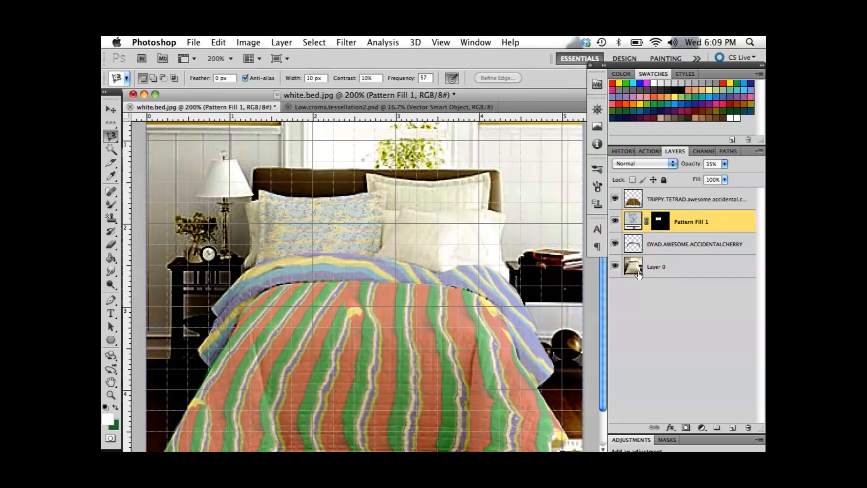
- Open Low.croma.tessellation3.psd from the 2D Scaned Photoshop folder via File > Open
{"action": "left_click", "coordinate": [193, 42]}
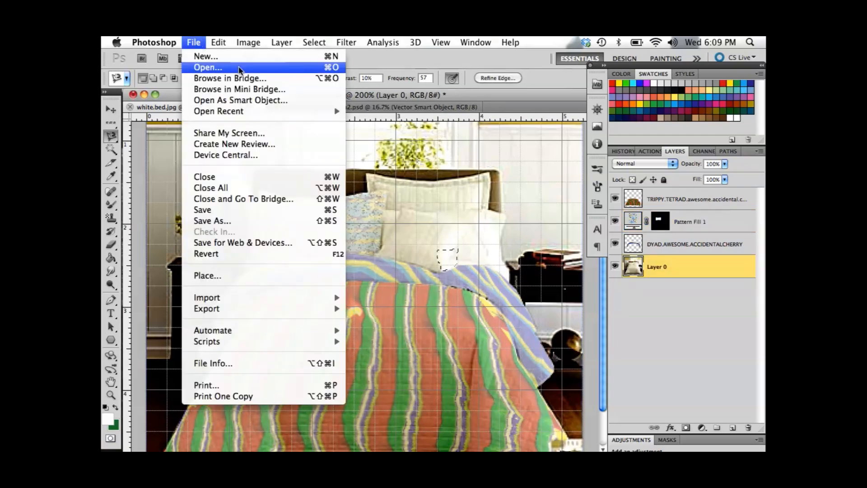
{"action": "left_click", "coordinate": [208, 67]}
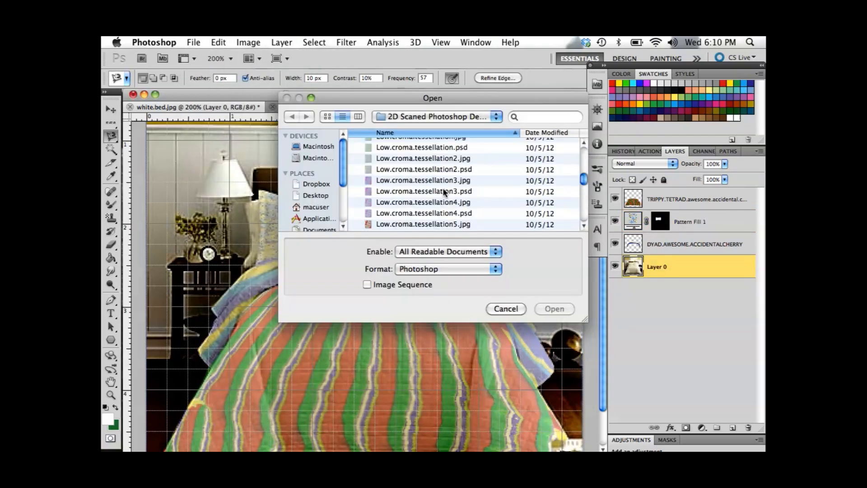
{"action": "left_click", "coordinate": [554, 308]}
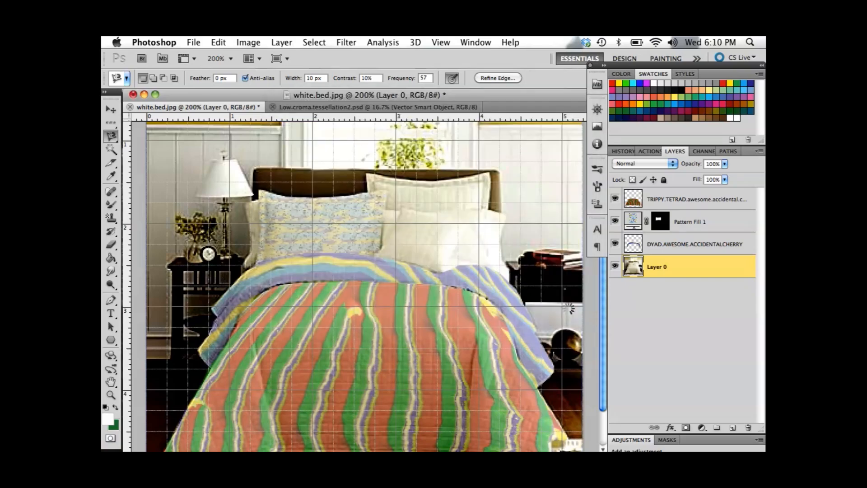
- Define the fish tessellation image as a new pattern, keeping the default name
{"action": "left_click", "coordinate": [474, 107]}
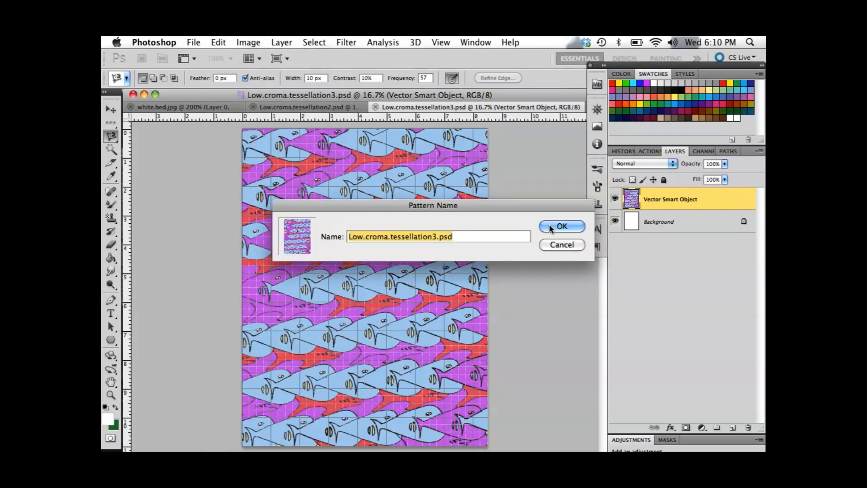
{"action": "left_click", "coordinate": [561, 226]}
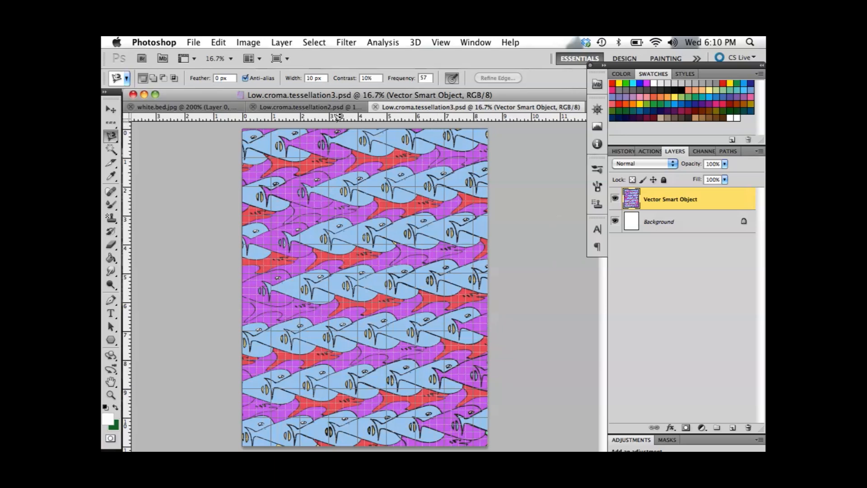
- Return to white.bed.jpg and add a new empty layer named Layer 1
{"action": "left_click", "coordinate": [182, 107]}
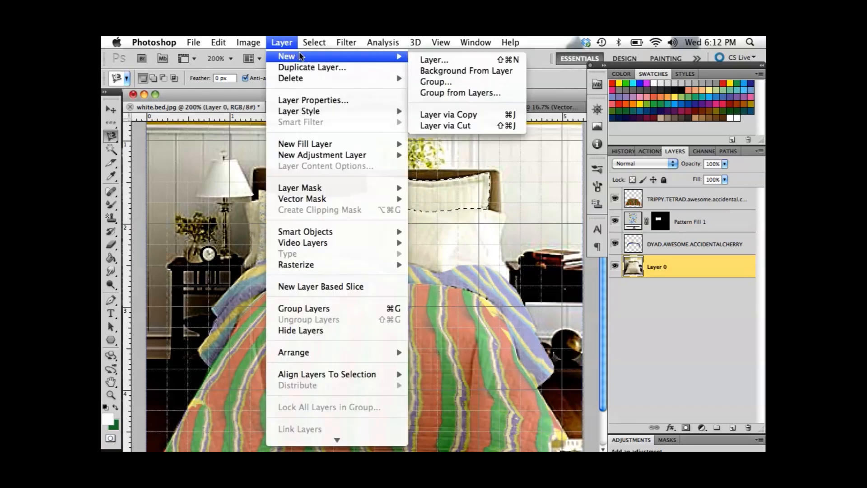
{"action": "left_click", "coordinate": [435, 60]}
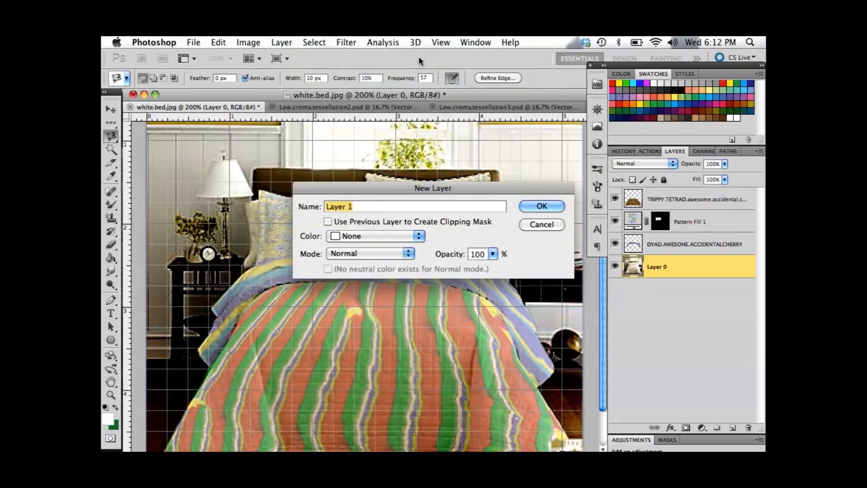
{"action": "left_click", "coordinate": [541, 205]}
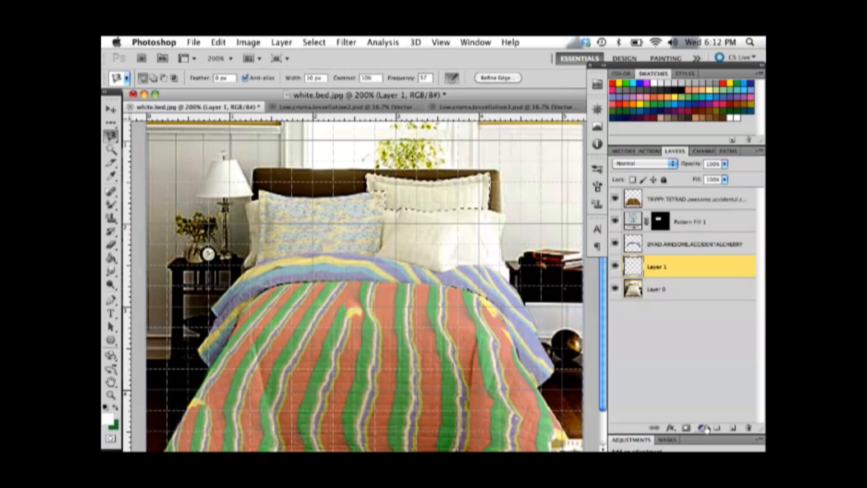
- Add a Pattern Fill layer of the fish pattern on the back pillow at 2% scale, 42% opacity
{"action": "left_click", "coordinate": [708, 427]}
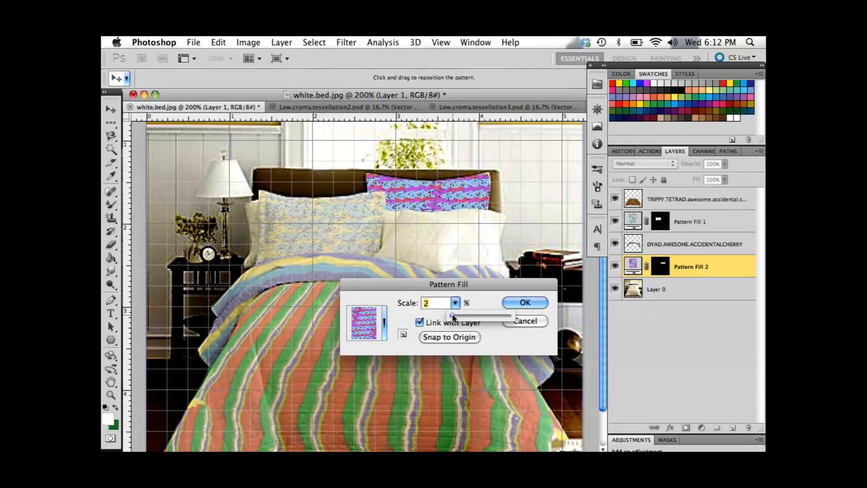
{"action": "left_click", "coordinate": [524, 301]}
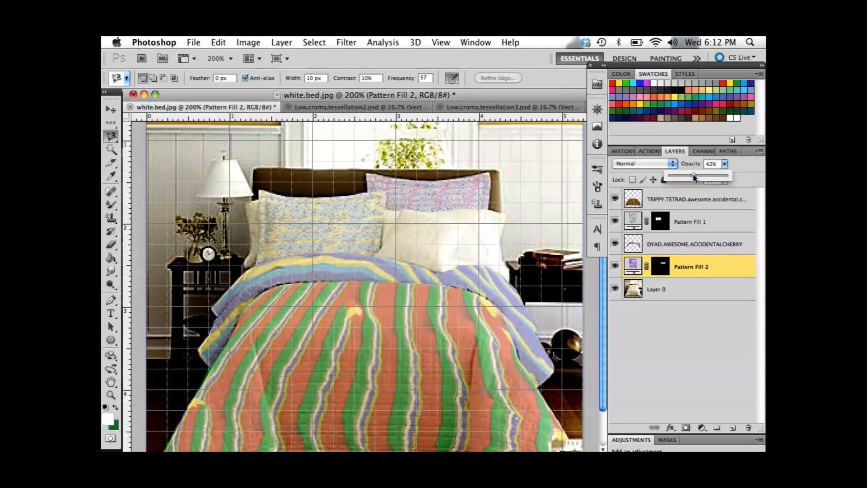